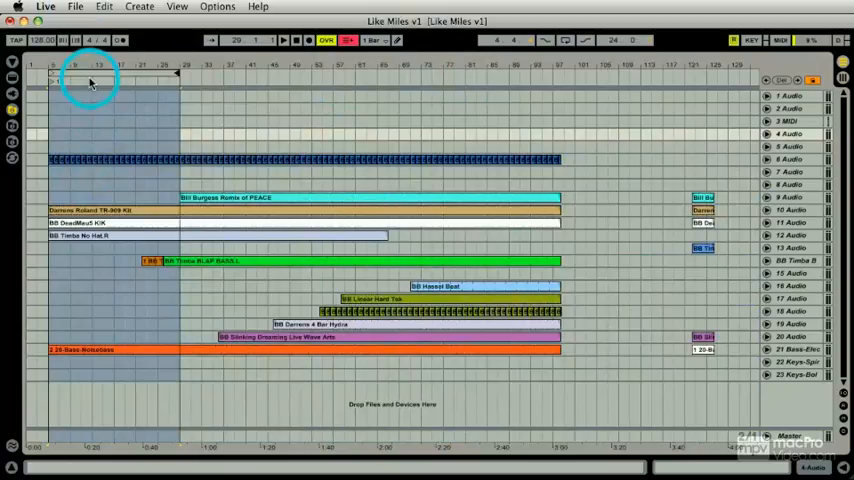
# Step: Bring up the Export Audio/Video dialog from the File menu for the selected range
pyautogui.click(74, 6)
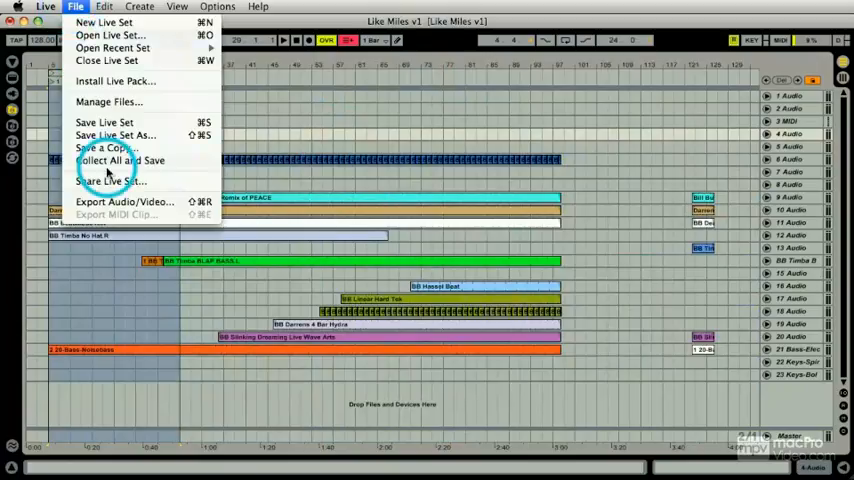
pyautogui.click(124, 200)
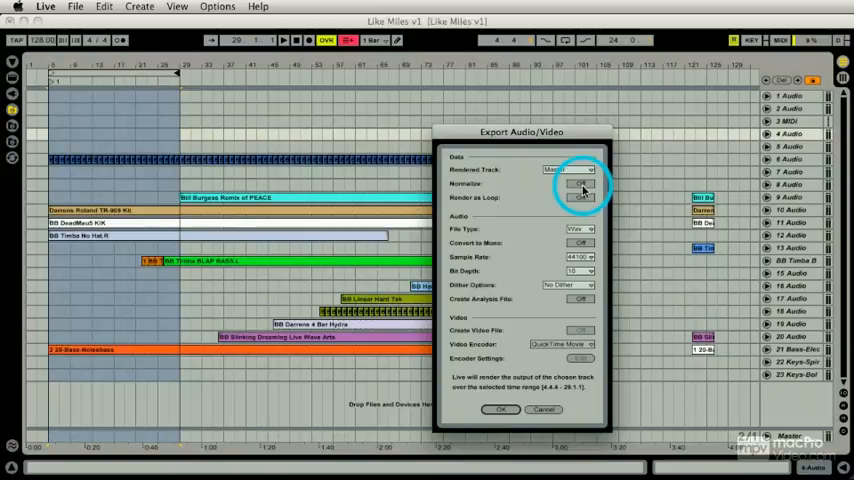
pyautogui.click(580, 184)
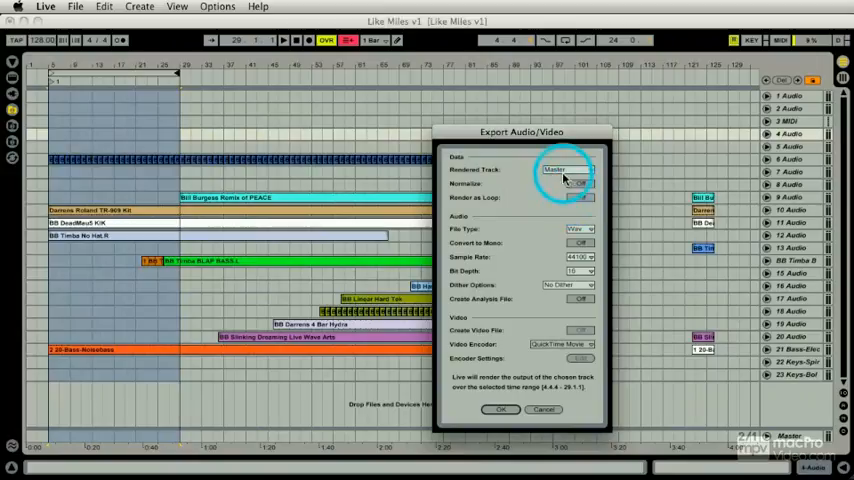
pyautogui.click(584, 168)
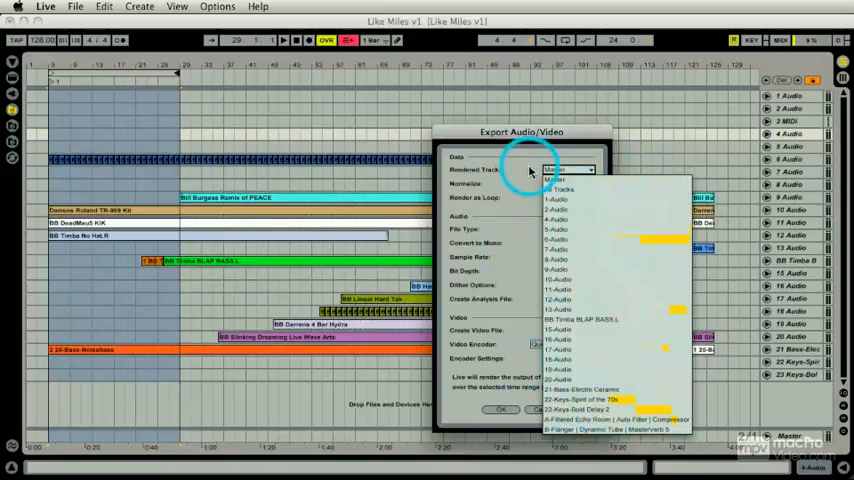
pyautogui.click(568, 168)
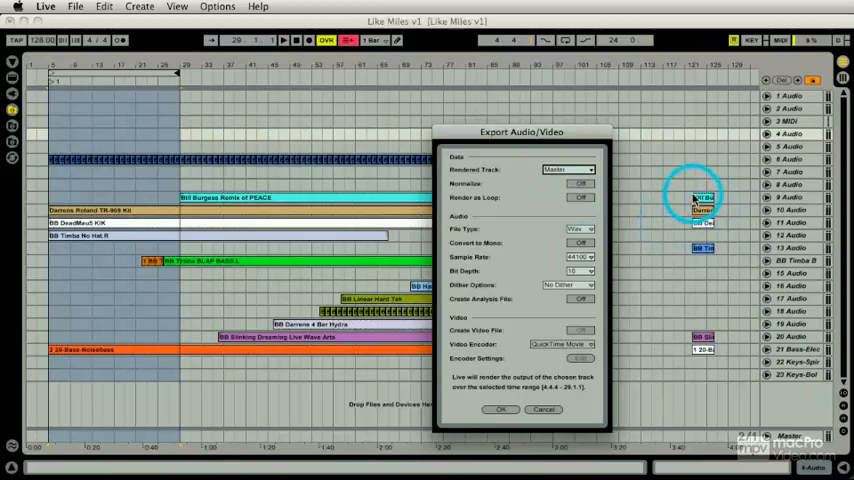
pyautogui.moveTo(716, 164)
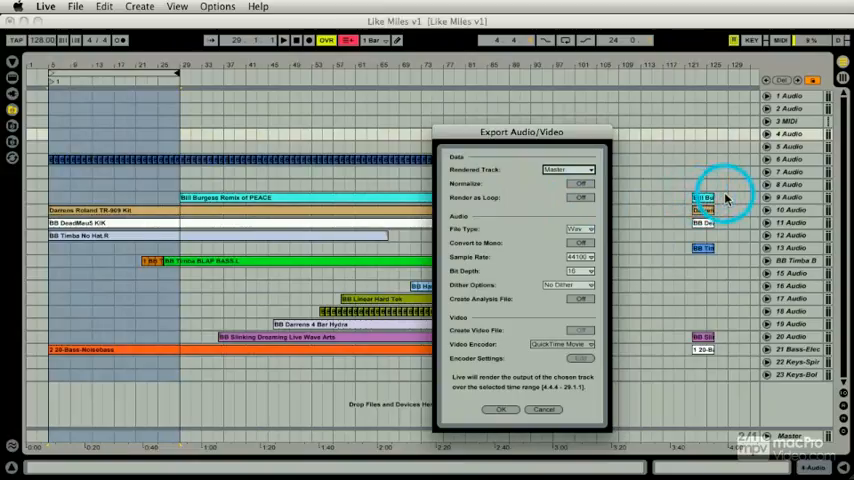
pyautogui.moveTo(728, 196)
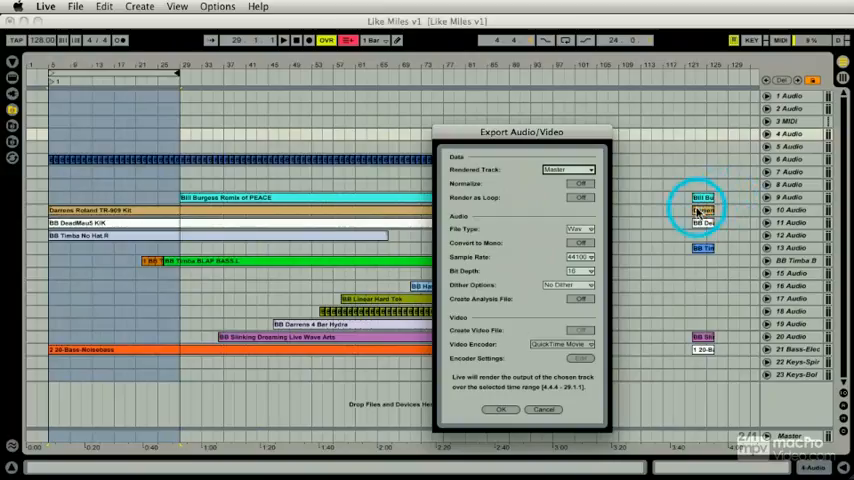
# Step: Review the file type options and set the export's sample rate in the dialog
pyautogui.click(578, 228)
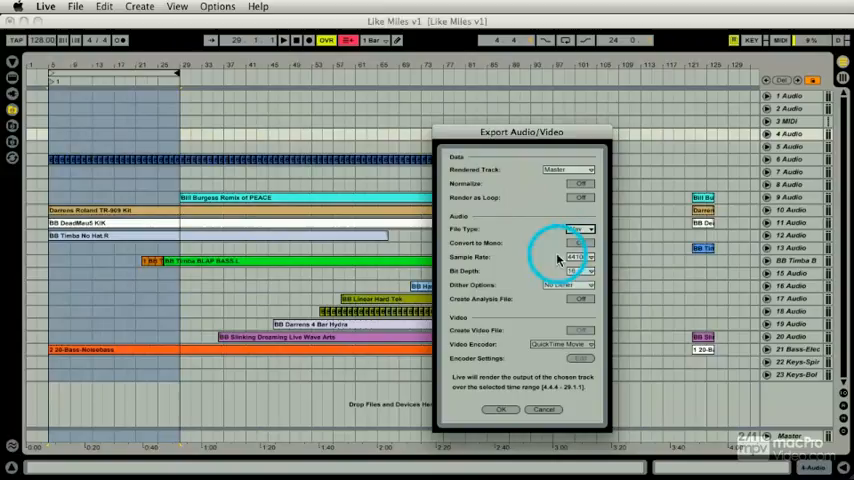
pyautogui.click(580, 256)
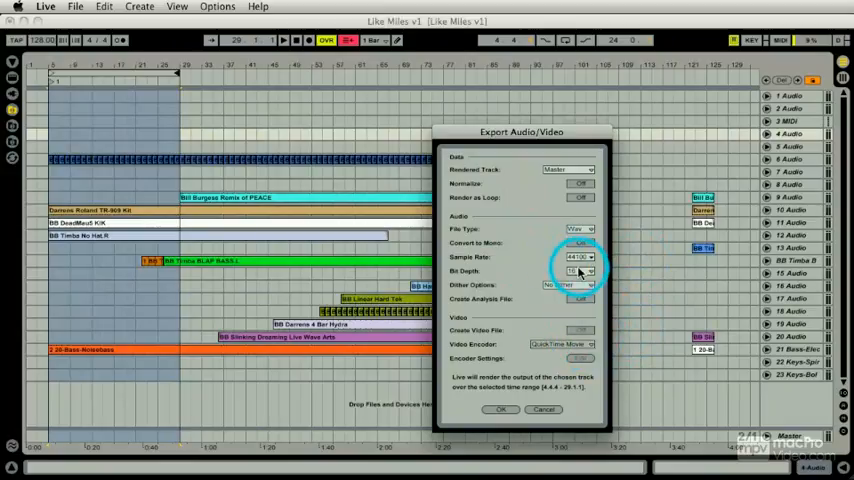
pyautogui.click(578, 272)
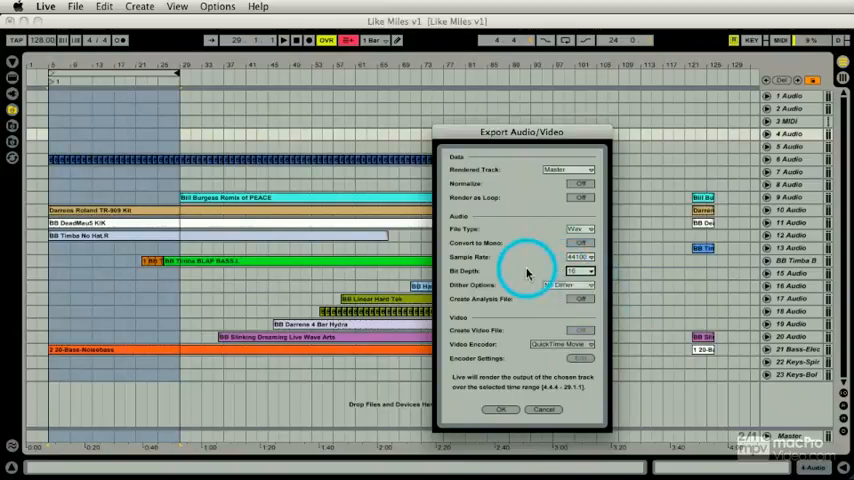
pyautogui.click(580, 284)
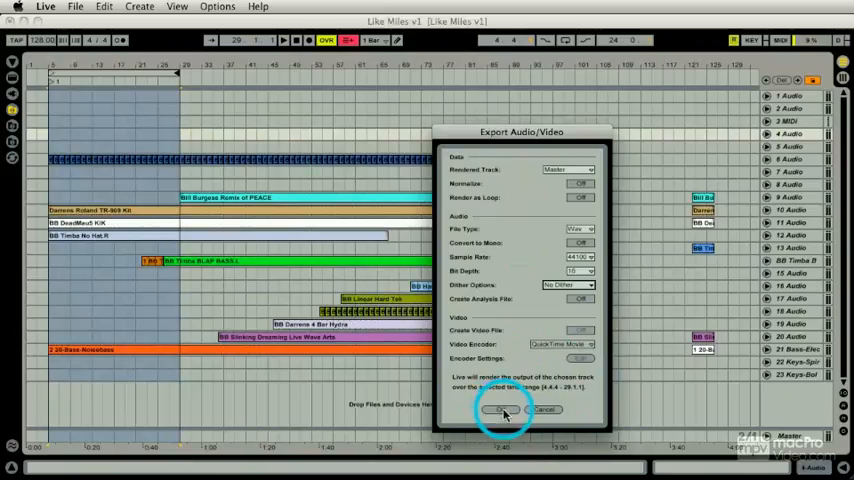
# Step: Confirm the export settings and save the rendered audio file to the project
pyautogui.click(502, 408)
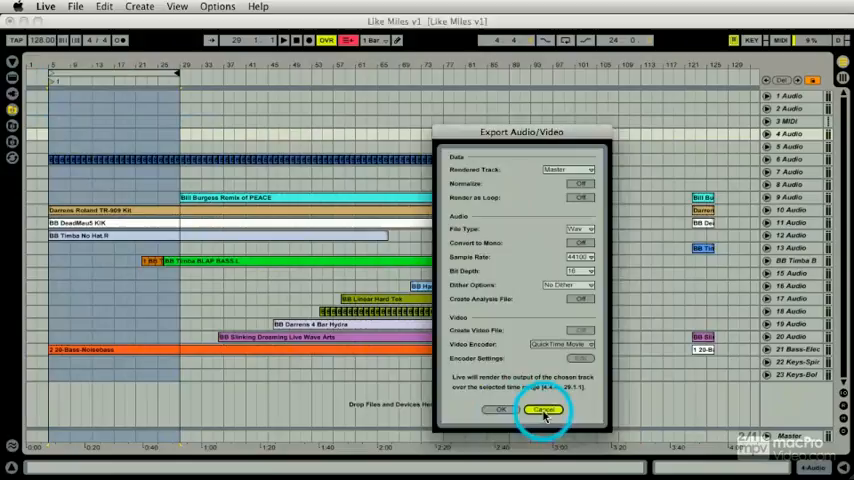
pyautogui.click(544, 408)
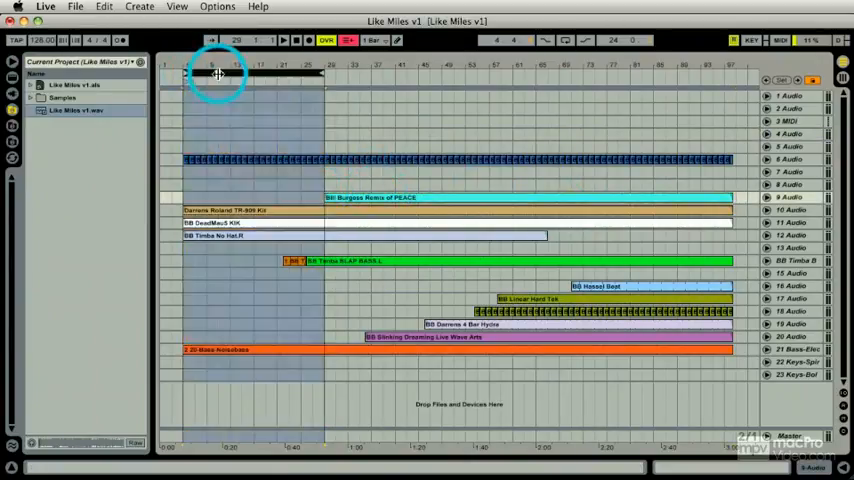
# Step: Select a later stretch of the arrangement and bring up Export Audio/Video for it
pyautogui.moveTo(216, 72); pyautogui.dragTo(460, 72)
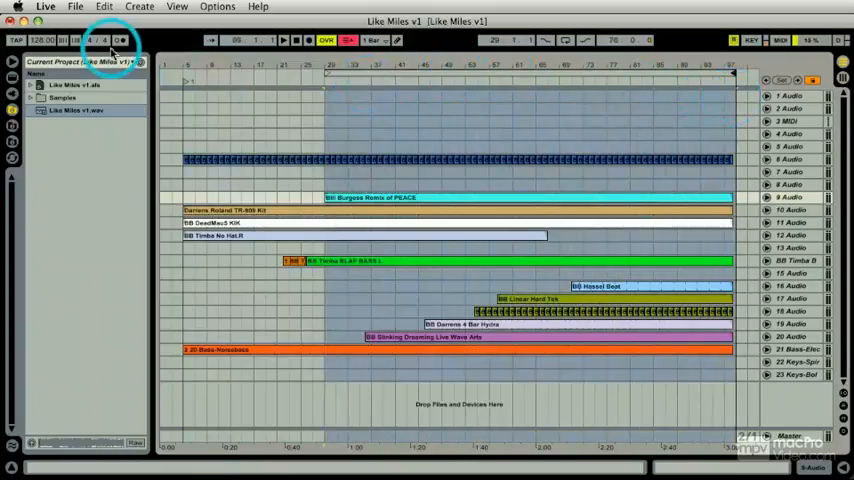
pyautogui.click(76, 6)
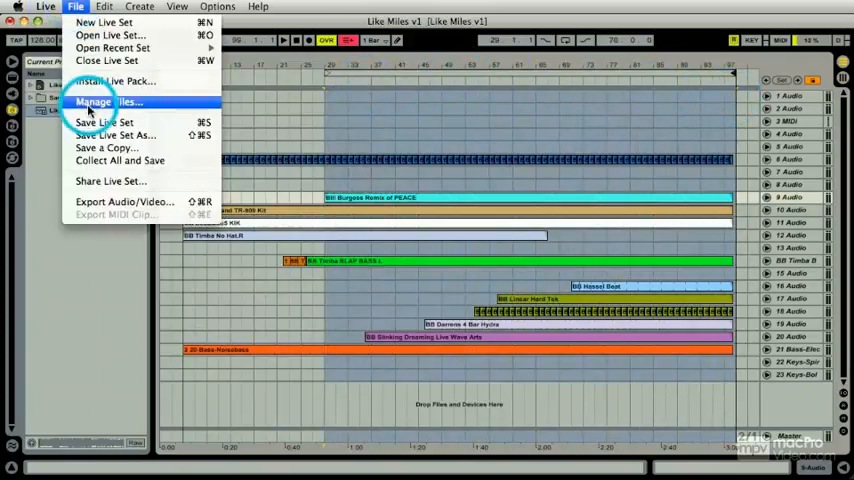
pyautogui.click(124, 200)
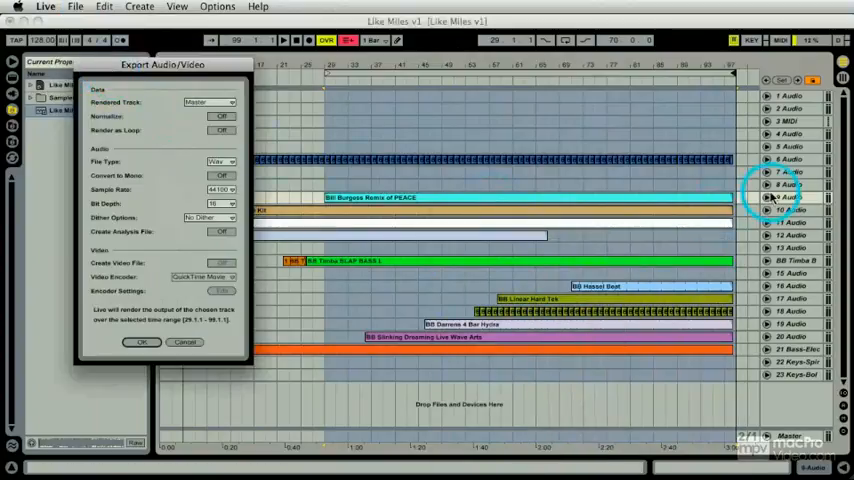
# Step: Set Rendered Track to a single audio track and start the export
pyautogui.click(210, 102)
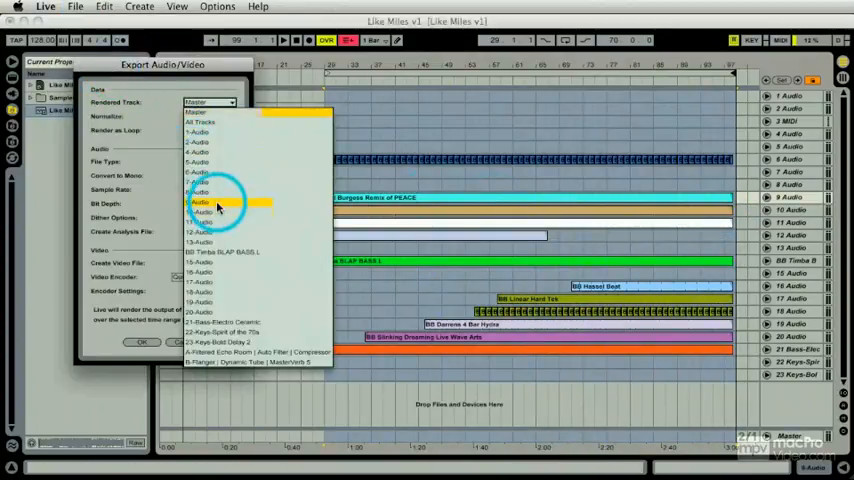
pyautogui.click(216, 208)
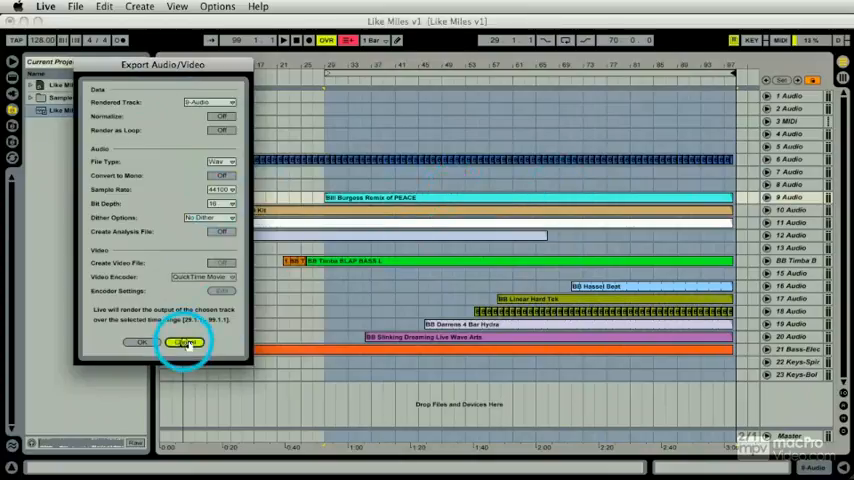
pyautogui.click(186, 342)
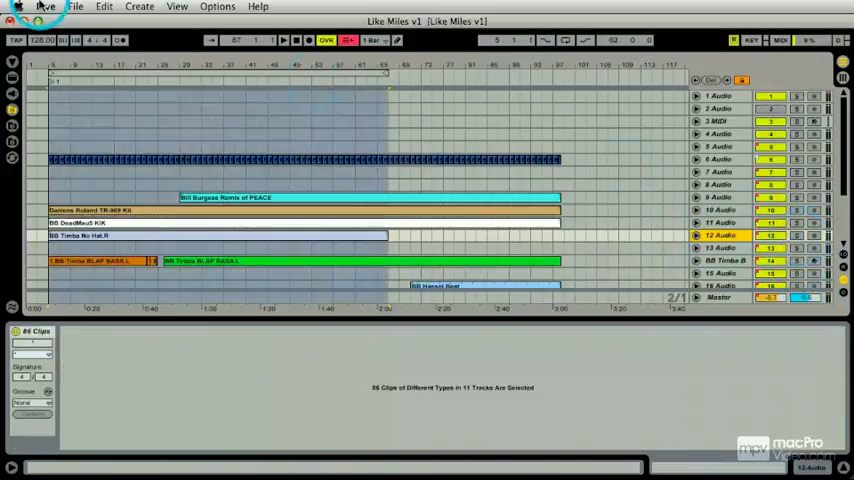
pyautogui.click(76, 8)
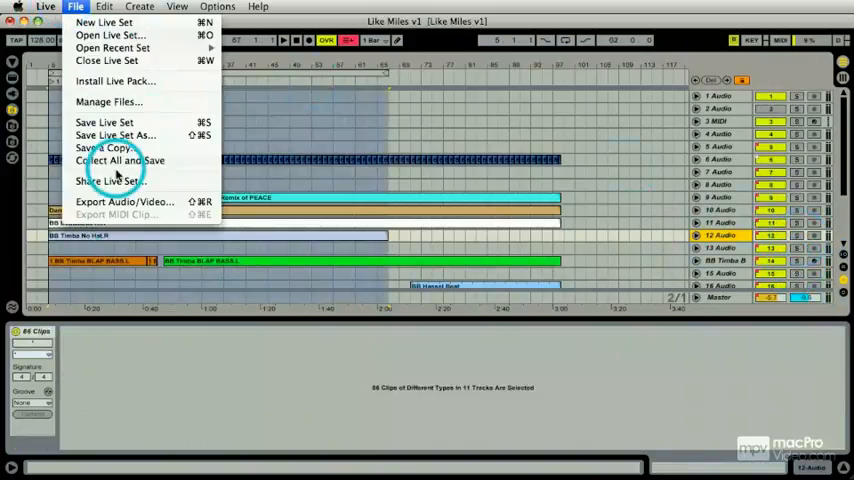
pyautogui.click(124, 200)
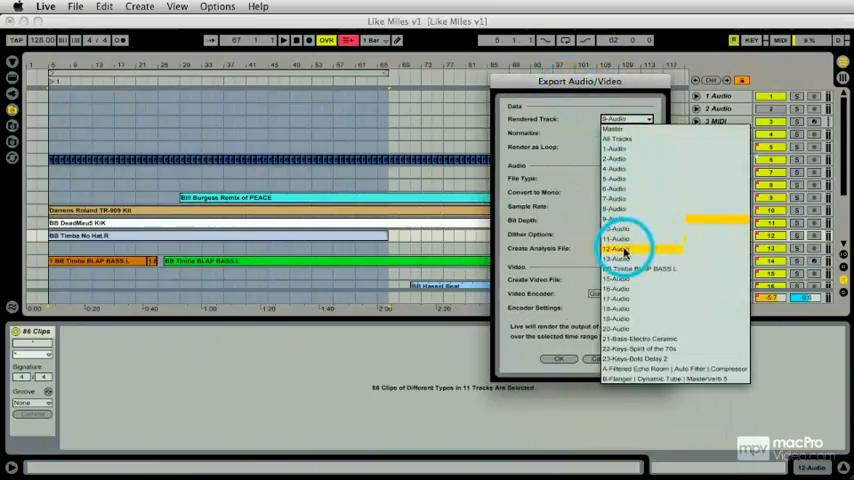
pyautogui.click(628, 250)
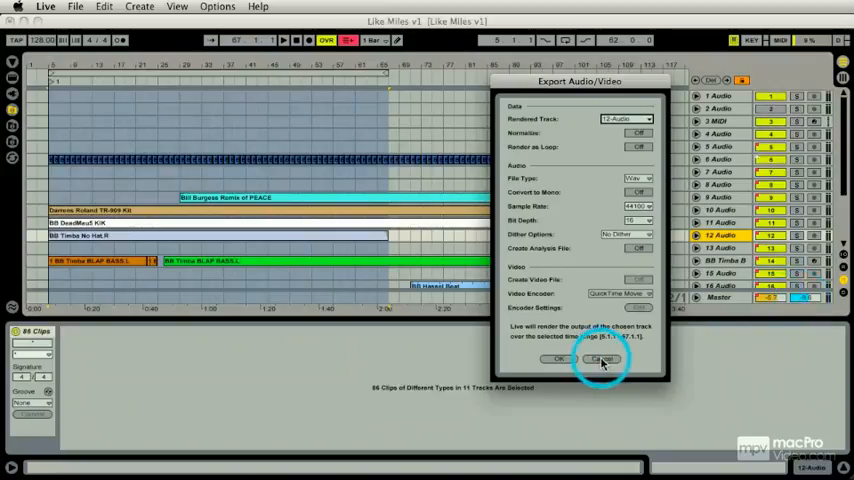
pyautogui.click(624, 118)
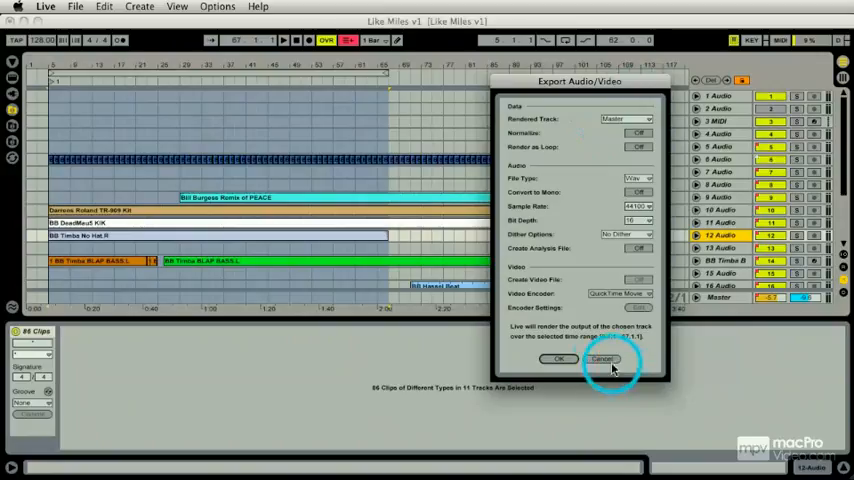
pyautogui.click(602, 360)
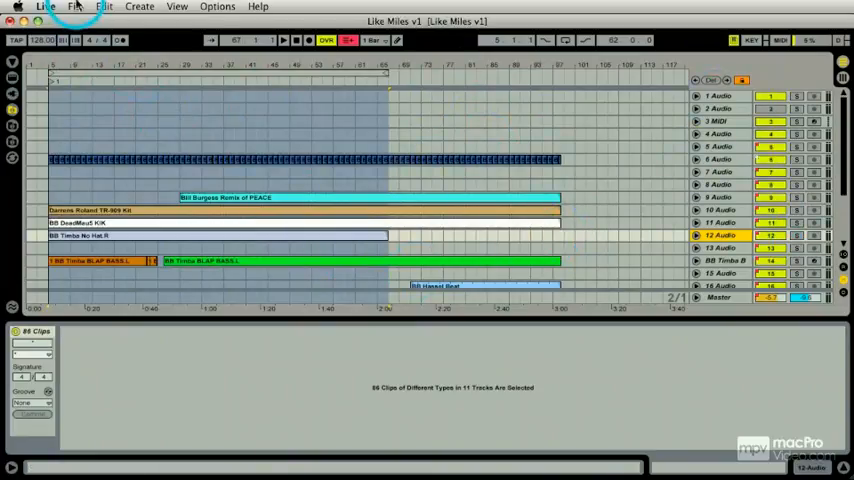
# Step: Reopen the export settings and open the Rendered Track choice to render all tracks
pyautogui.click(74, 8)
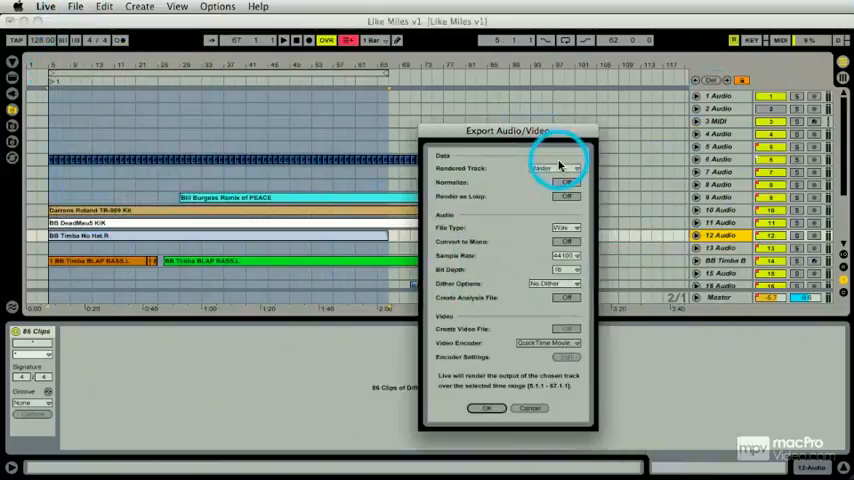
pyautogui.click(556, 168)
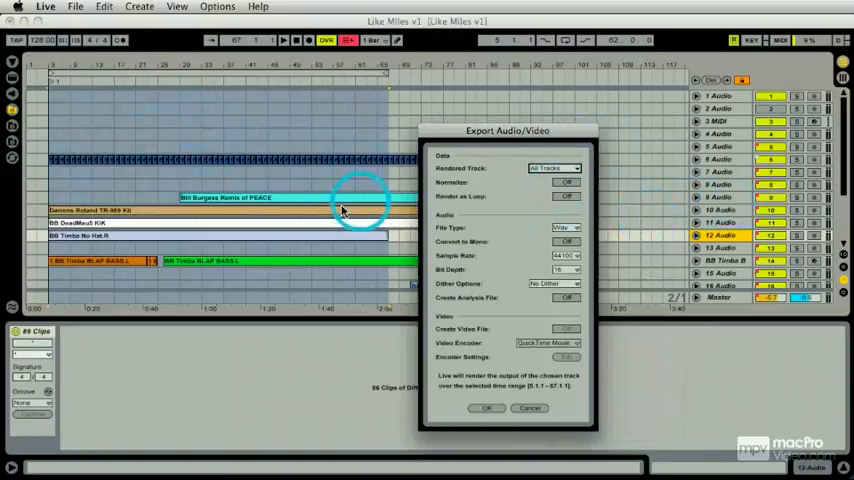
pyautogui.moveTo(640, 278)
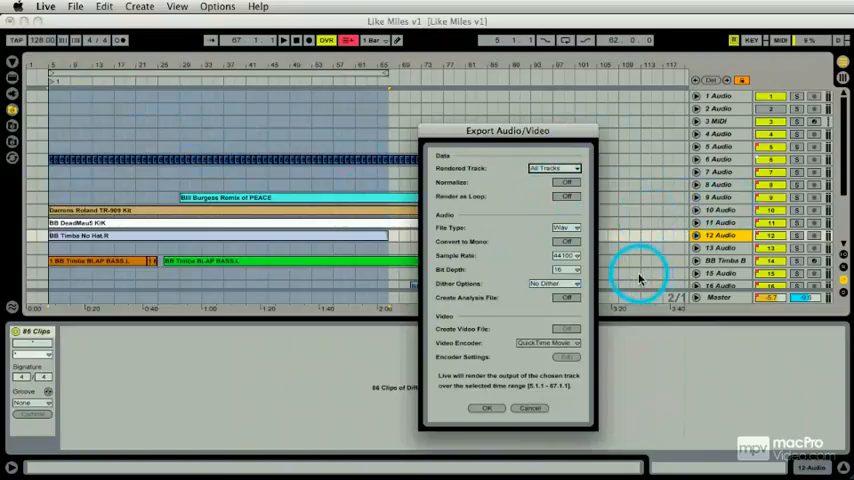